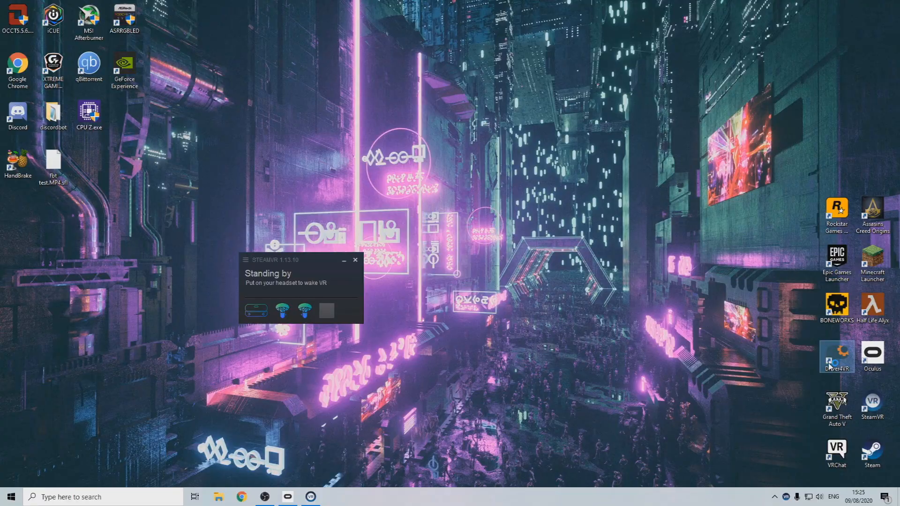
# On driver4vr.com, go to Download / Instructions and select the free Driver4VR Friend membership.
pyautogui.doubleClick(836, 353)
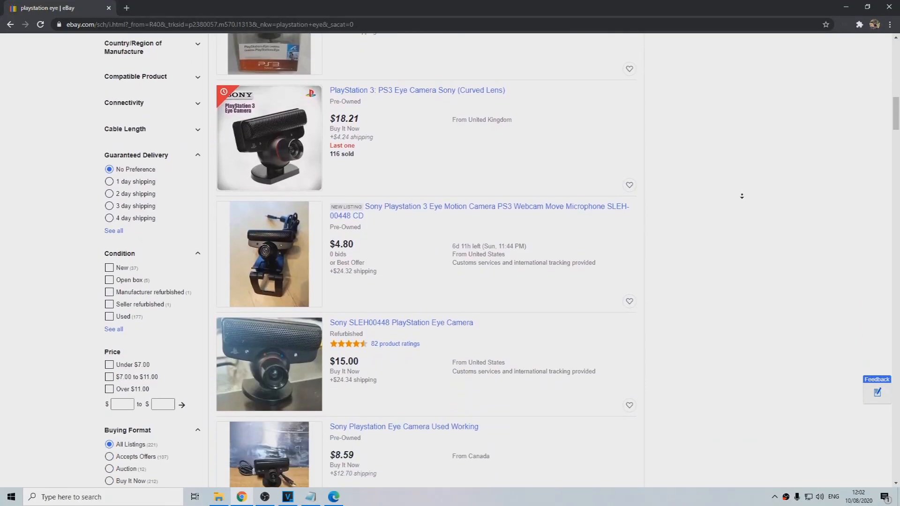
pyautogui.scroll(-3)
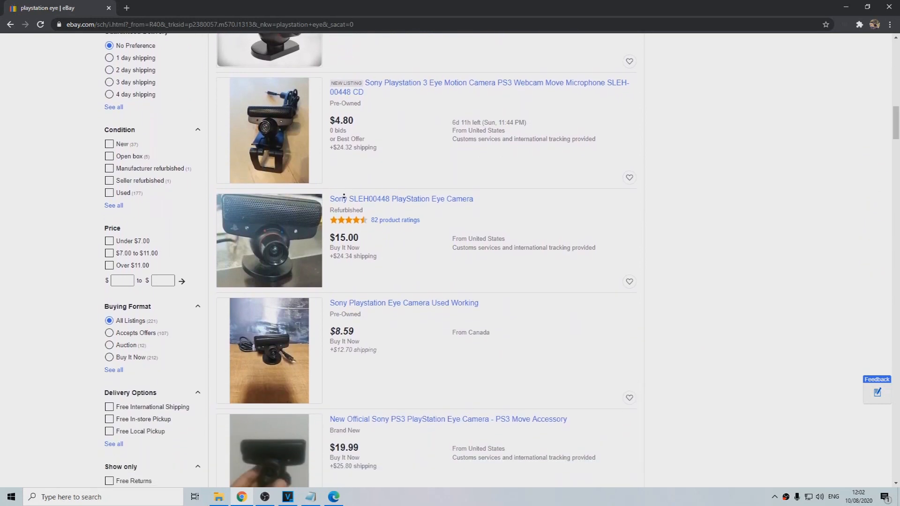
pyautogui.scroll(-3)
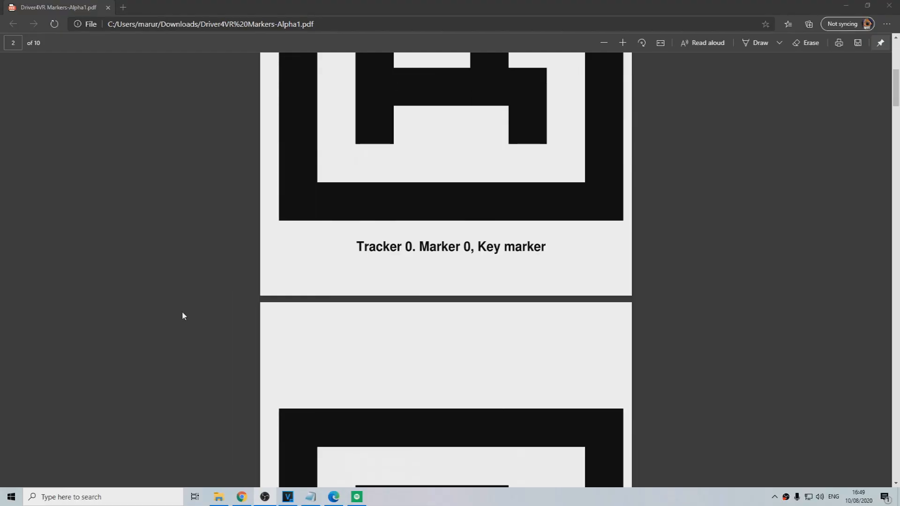
pyautogui.scroll(-3)
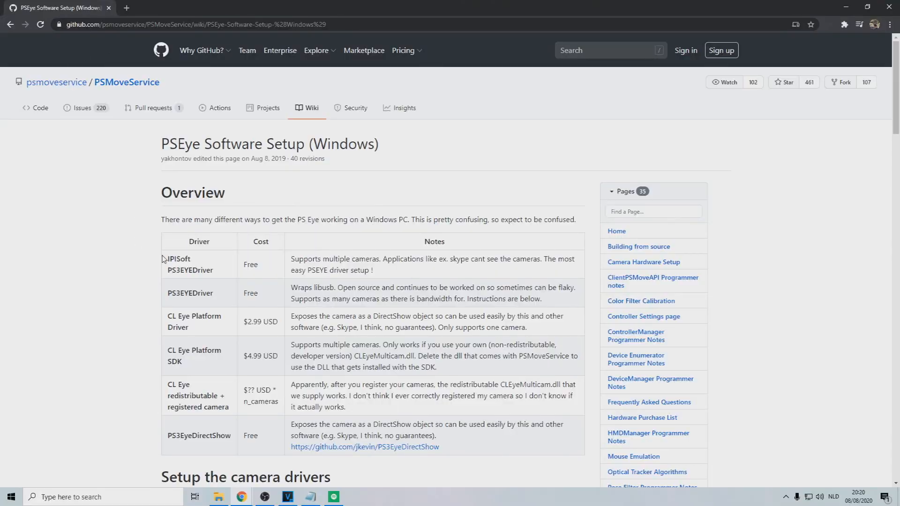
pyautogui.scroll(-3)
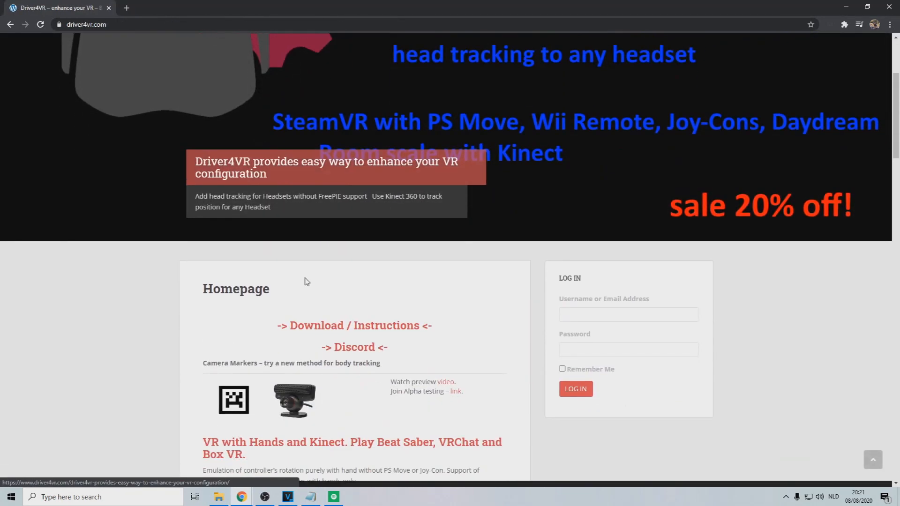
pyautogui.scroll(-3)
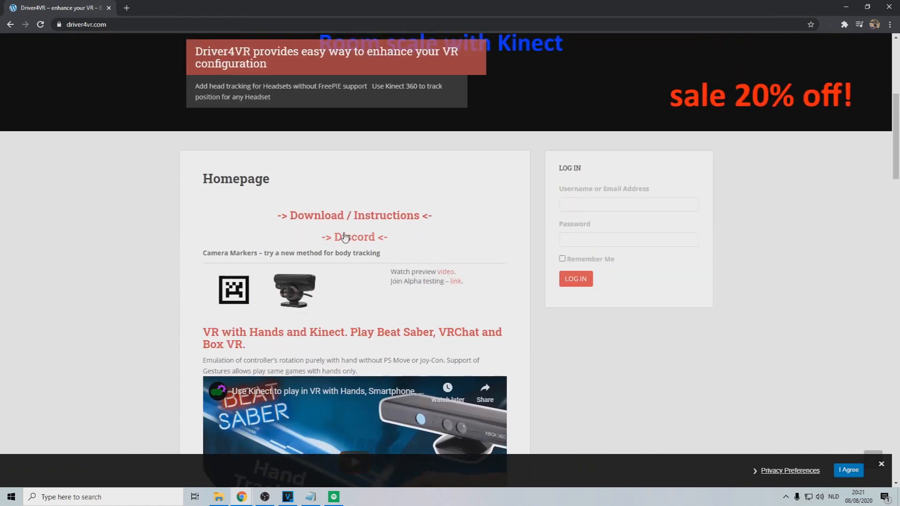
pyautogui.click(354, 215)
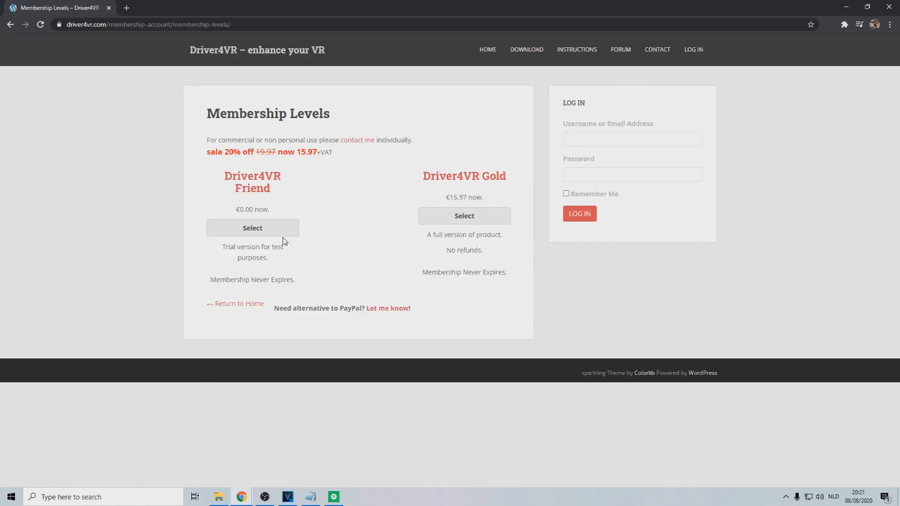
pyautogui.click(252, 228)
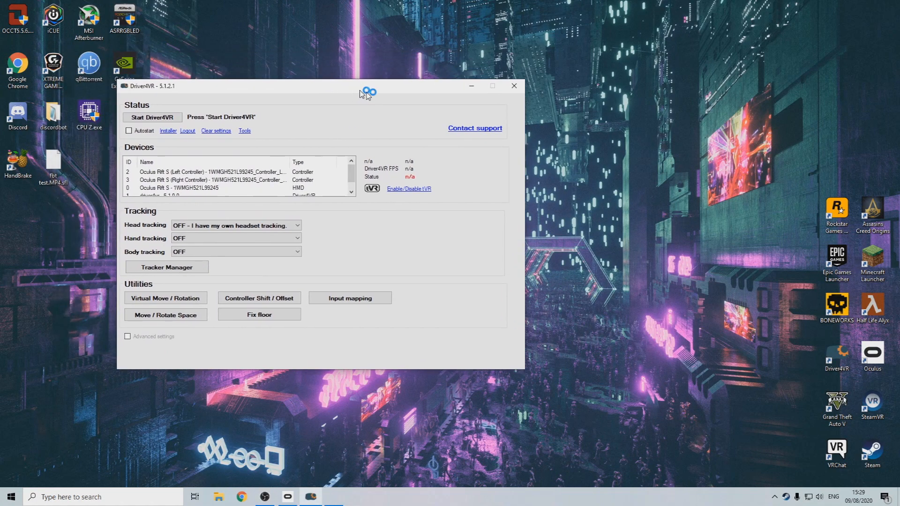
# Centre the Driver4VR window, set Body tracking to Camera Markers, and start Driver4VR.
pyautogui.moveTo(366, 93); pyautogui.dragTo(511, 85)
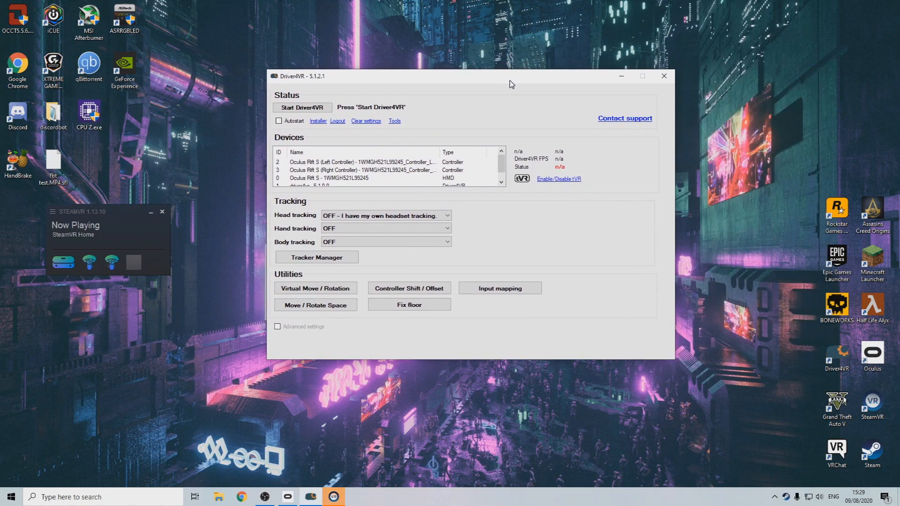
pyautogui.click(394, 216)
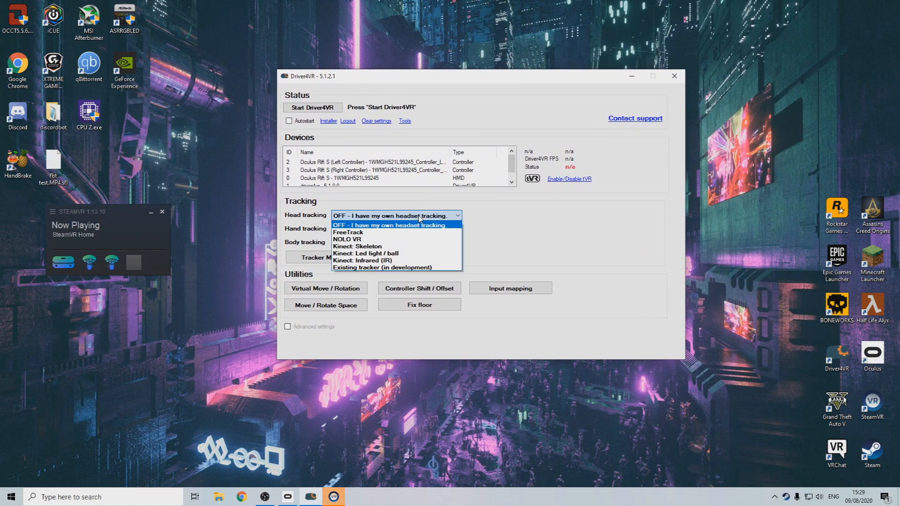
pyautogui.click(396, 228)
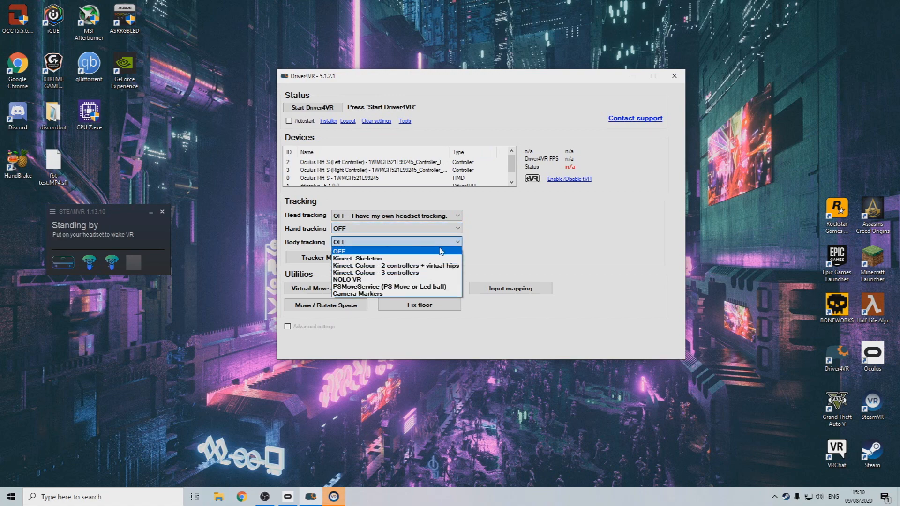
pyautogui.click(357, 293)
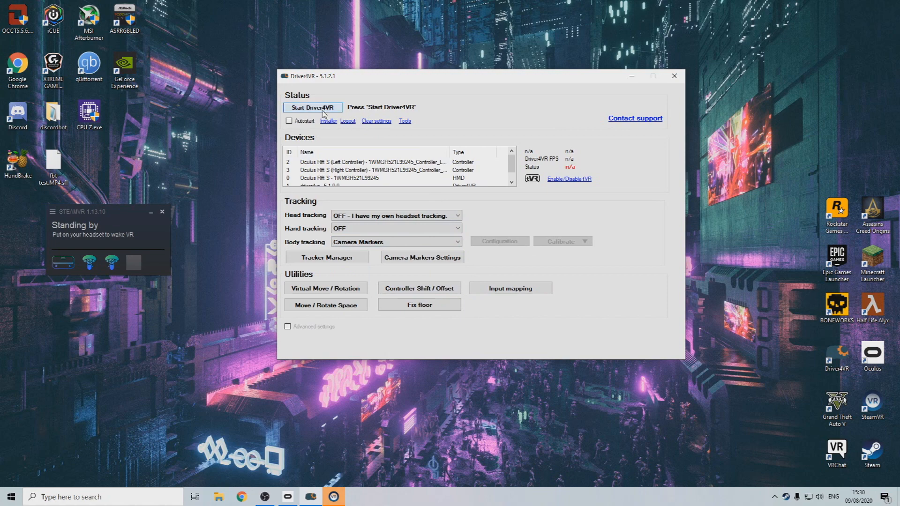
pyautogui.click(312, 108)
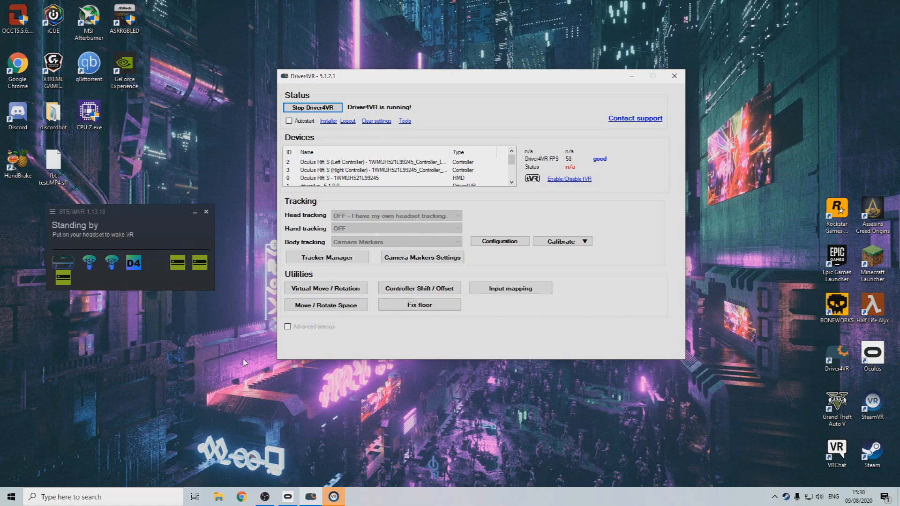
pyautogui.click(422, 257)
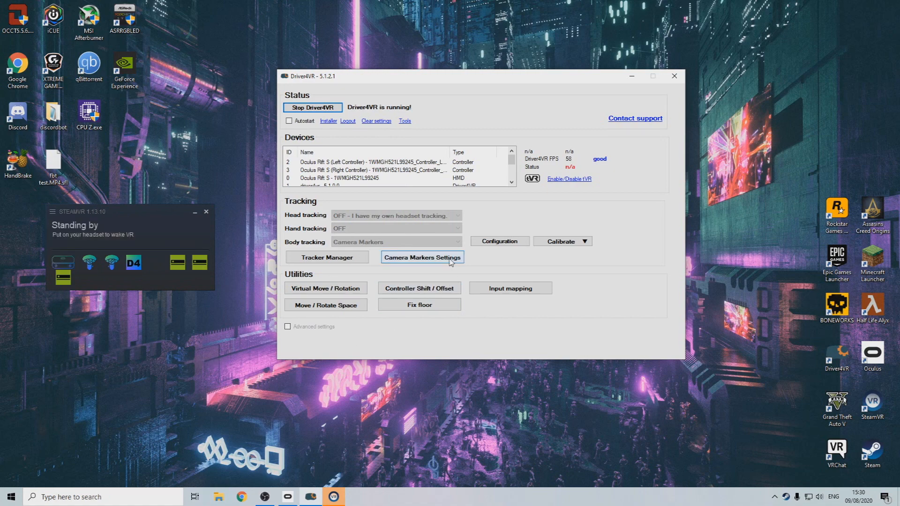
# Calibrate the Tracker 0 and Tracker 1 markers in Camera Markers Settings, then show the Calibrate options.
pyautogui.click(421, 258)
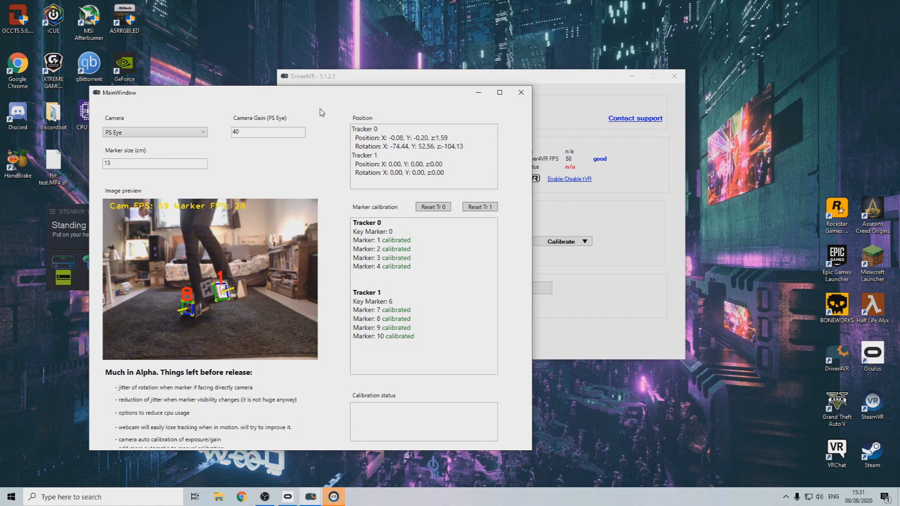
pyautogui.click(561, 241)
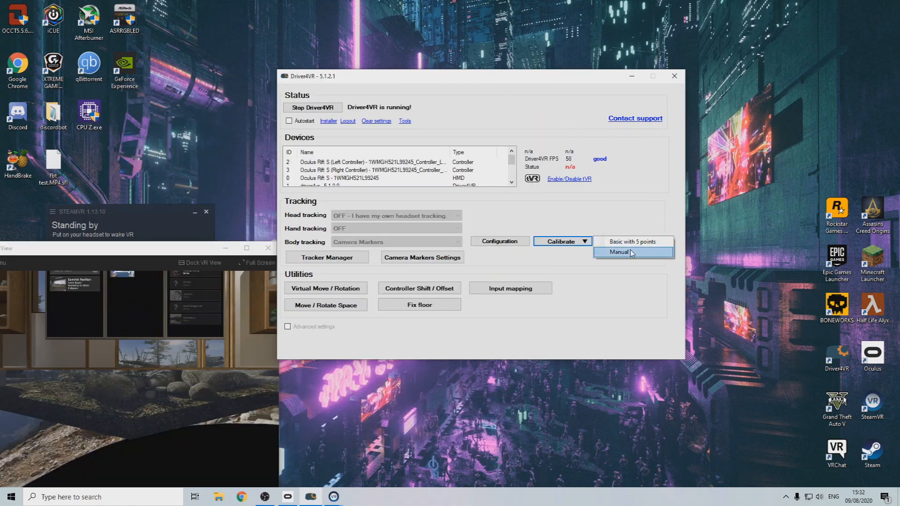
pyautogui.moveTo(634, 241)
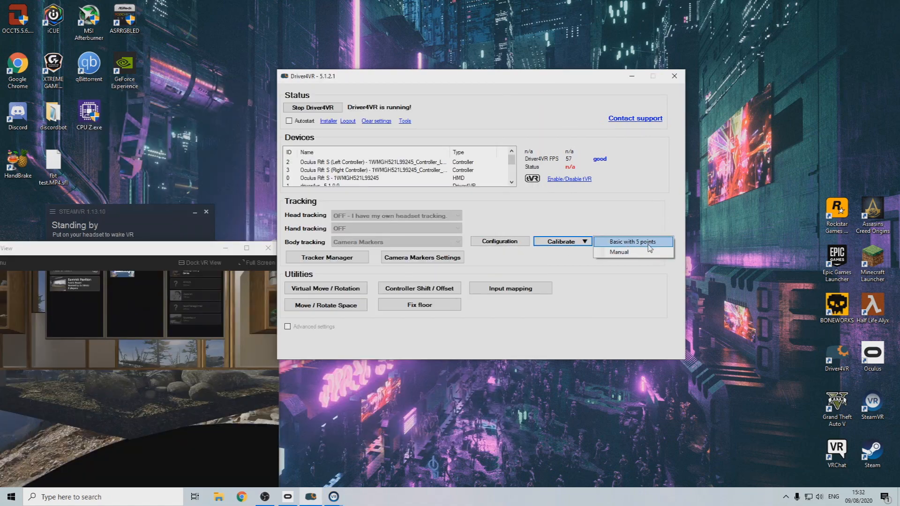
# Choose Manual from the Calibrate options to calibrate the body trackers with the controllers.
pyautogui.click(619, 252)
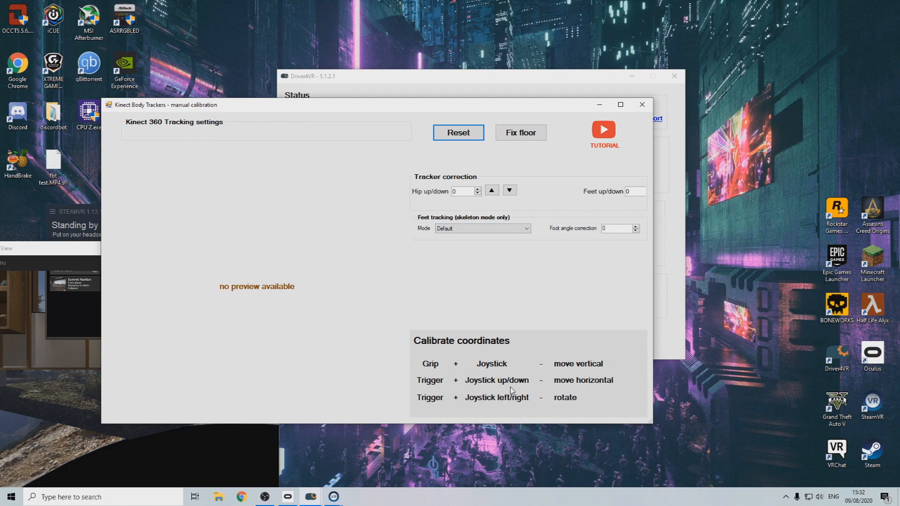
pyautogui.moveTo(518, 410)
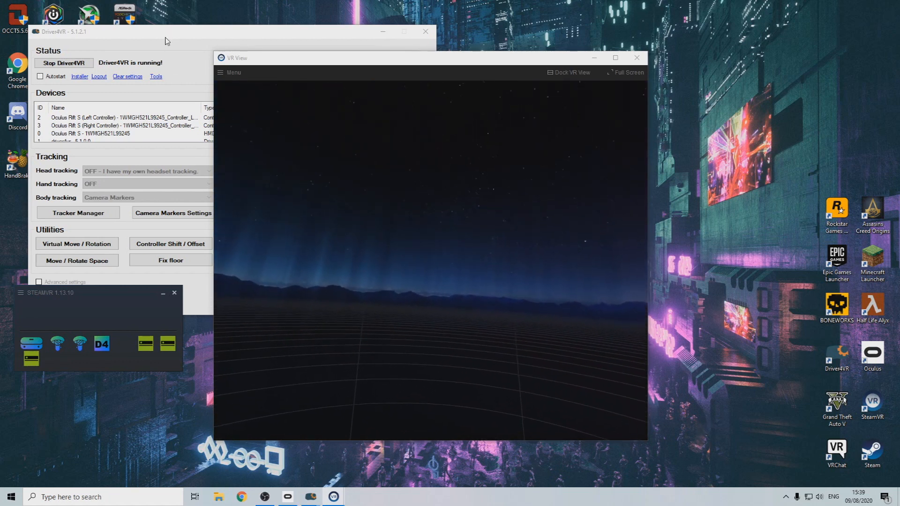
# Reopen Camera Markers Settings and enter 11 in the Marker size (cm) box.
pyautogui.click(173, 213)
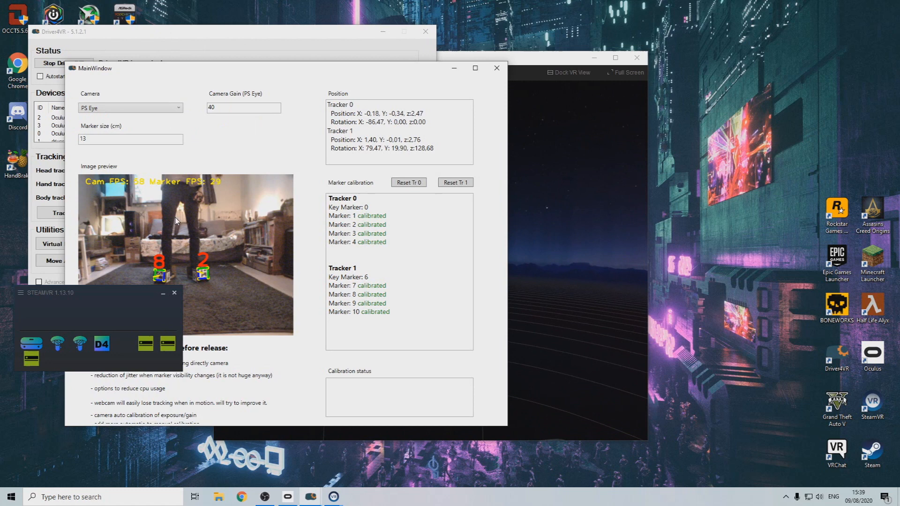
pyautogui.click(130, 139)
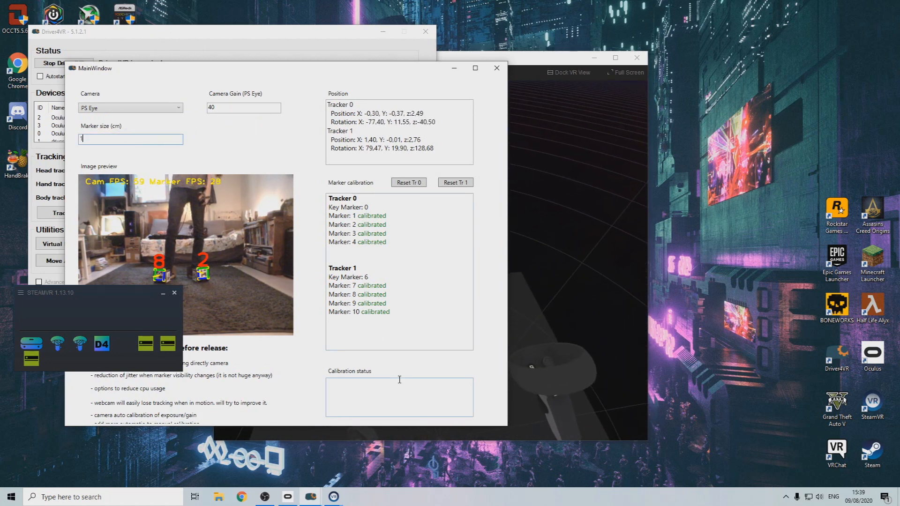
pyautogui.write('10')
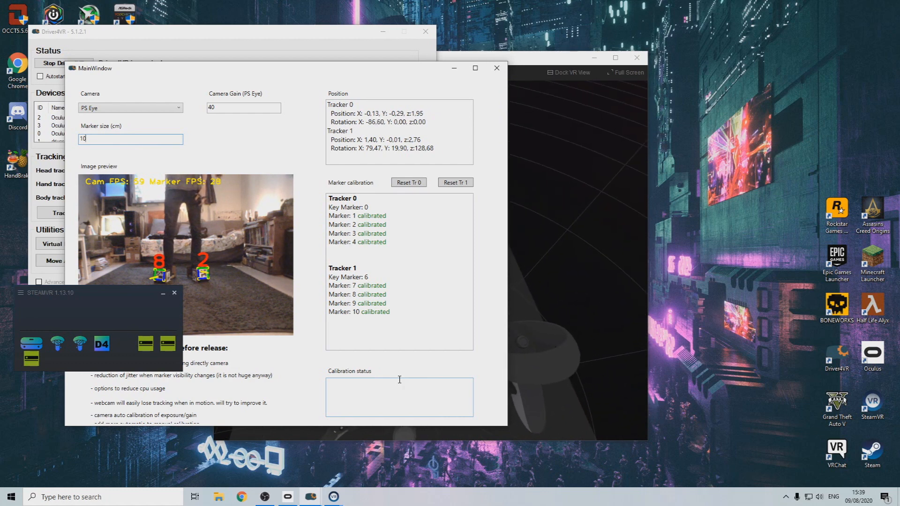
pyautogui.write('11')
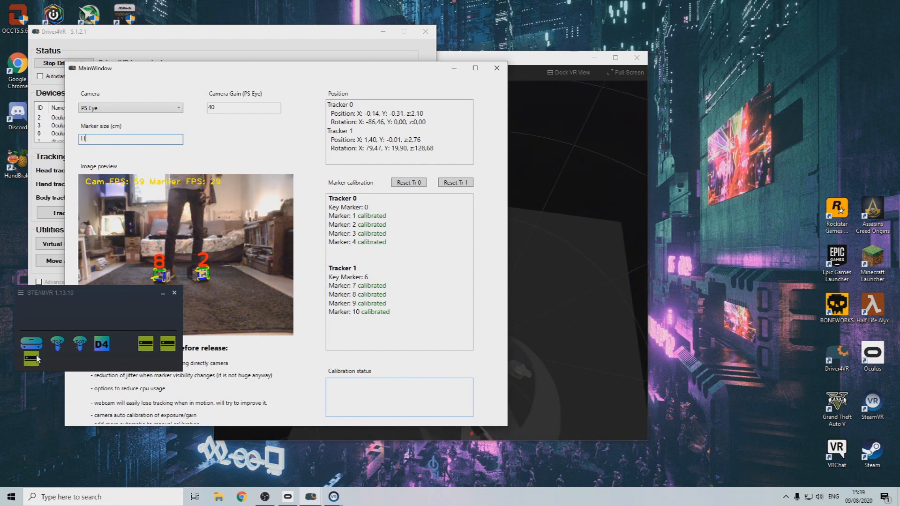